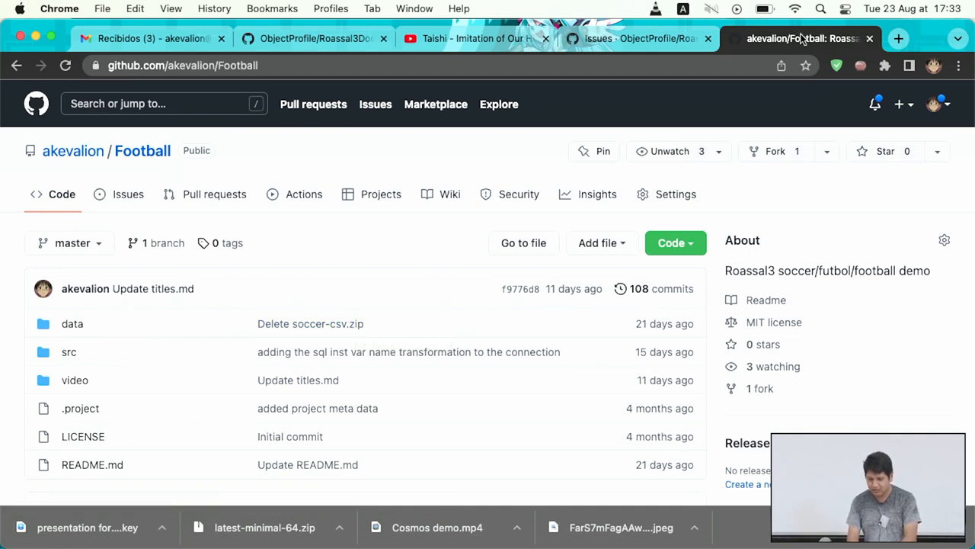
pyautogui.moveTo(796, 44)
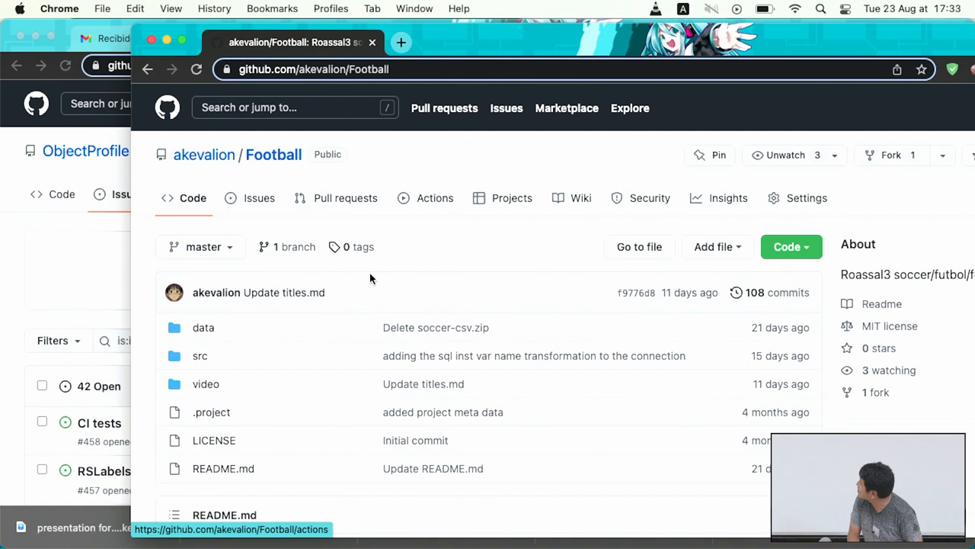
# Scroll down the separate Football repository window to reveal its README
pyautogui.scroll(-3)
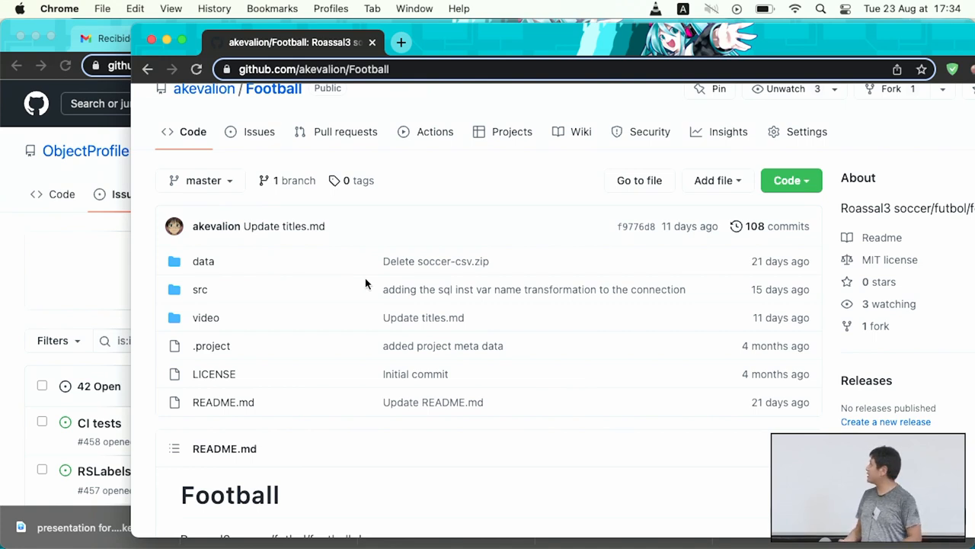
pyautogui.moveTo(336, 308)
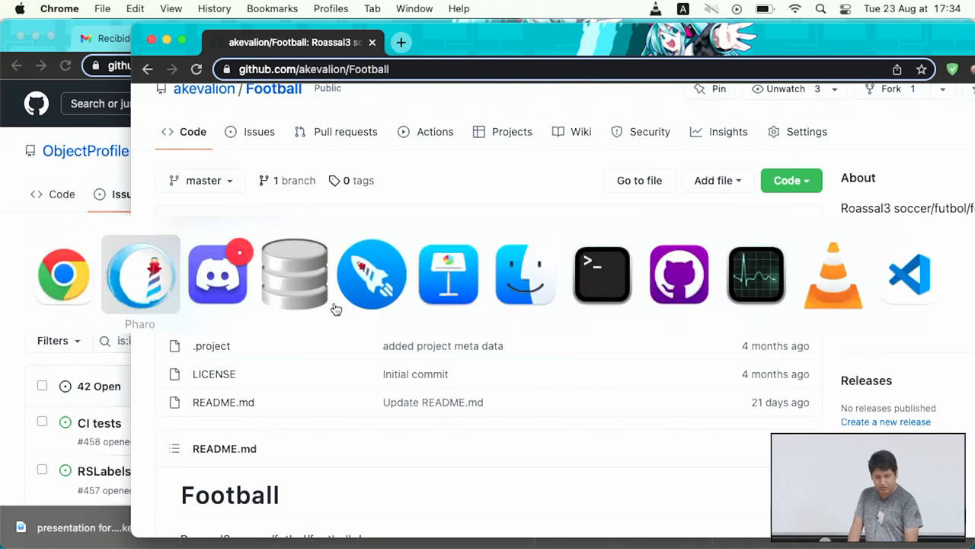
# Switch to the Pharo demo3 image and inspect the ESL object's Leagues list
pyautogui.click(140, 274)
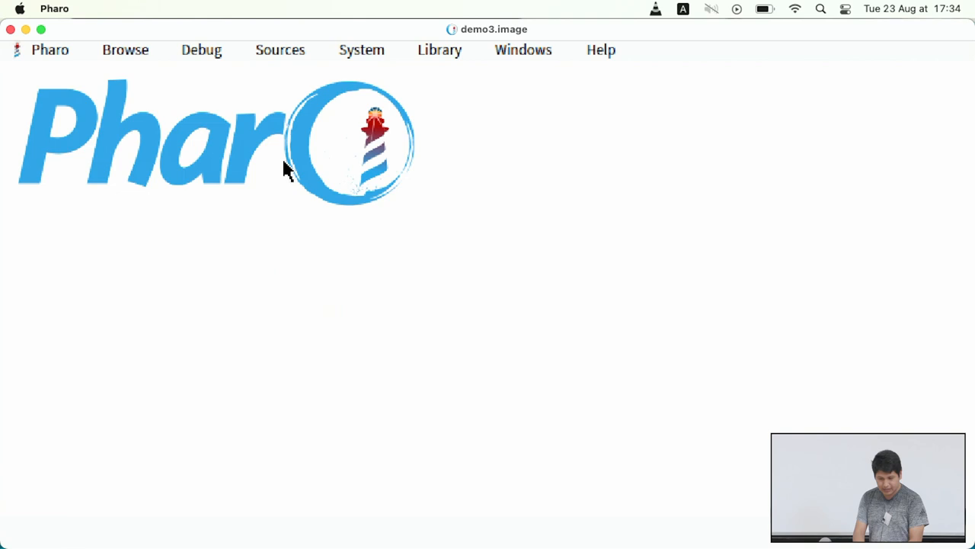
pyautogui.moveTo(413, 51)
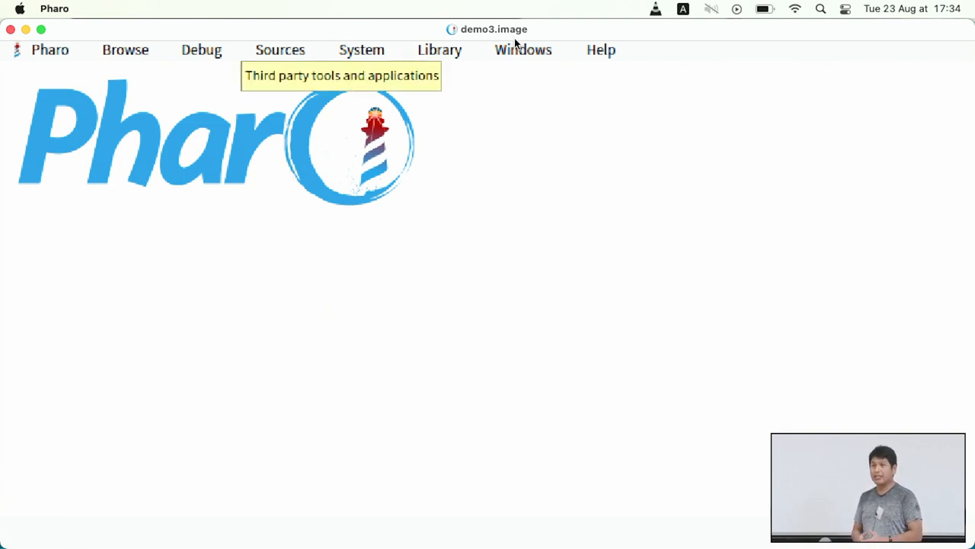
pyautogui.moveTo(414, 33)
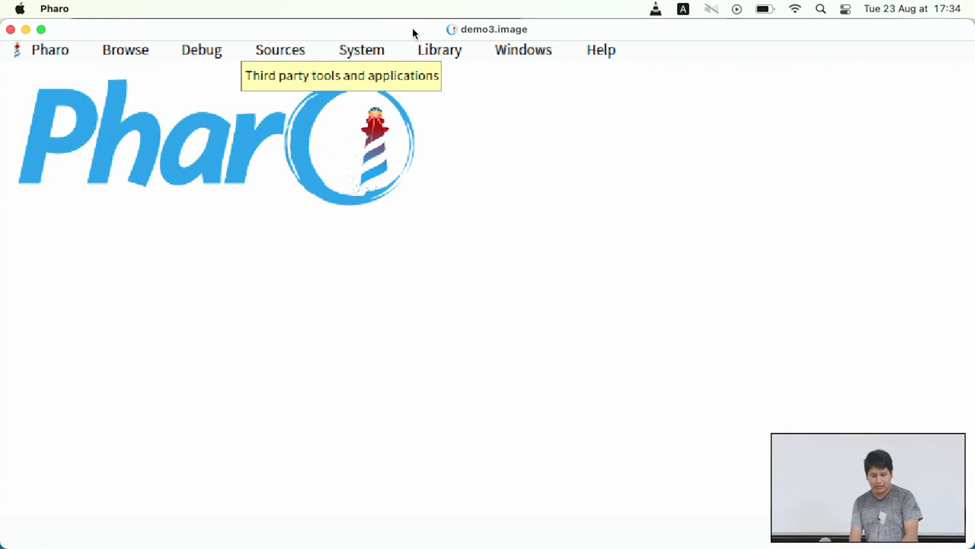
pyautogui.click(440, 49)
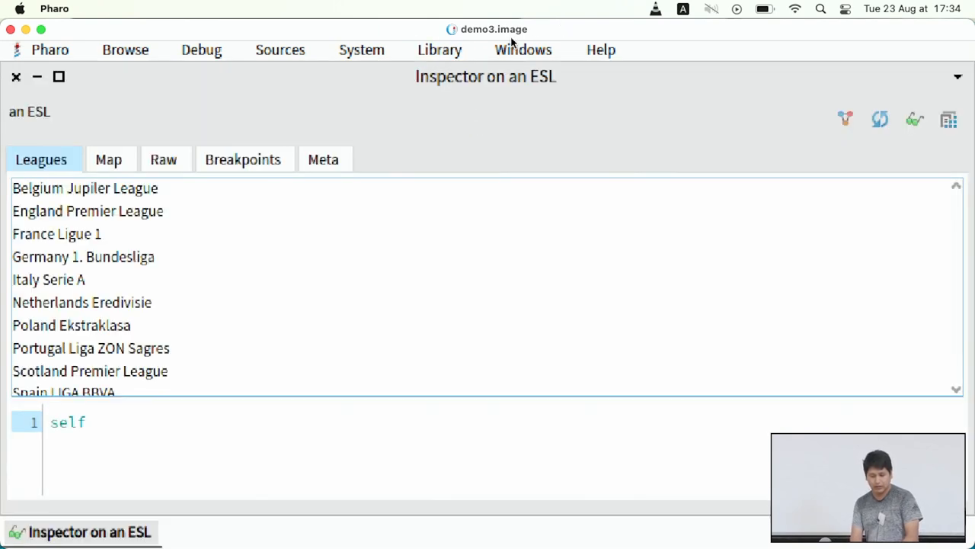
pyautogui.moveTo(492, 56)
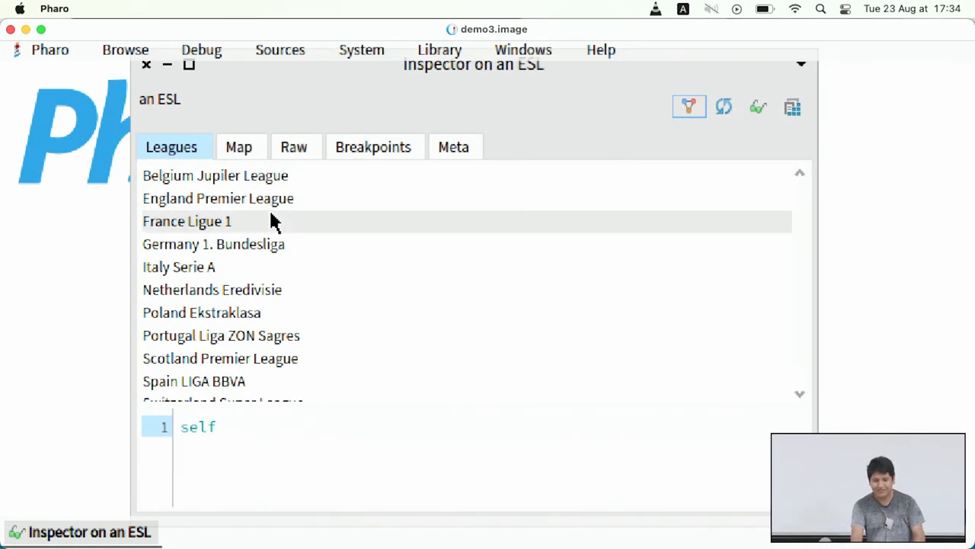
pyautogui.moveTo(299, 219)
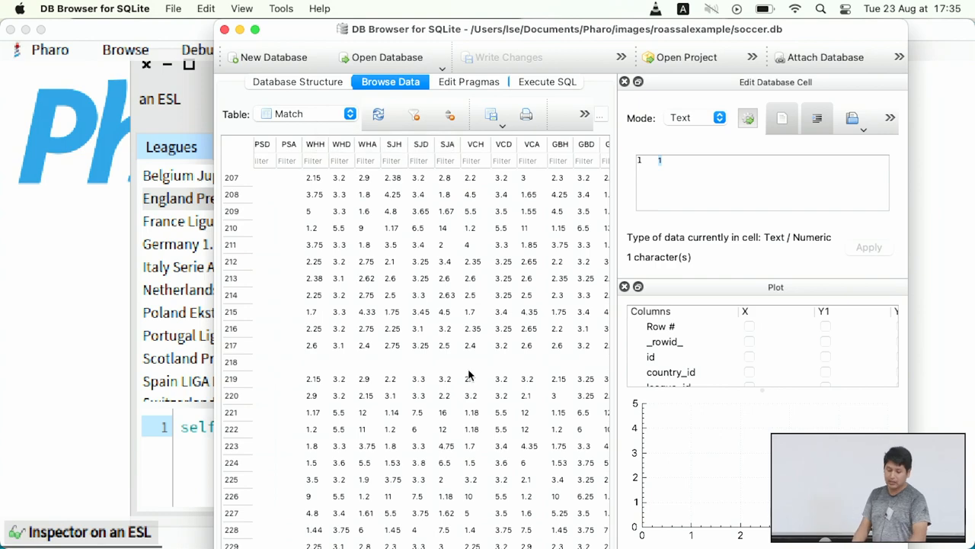
pyautogui.scroll(-3)
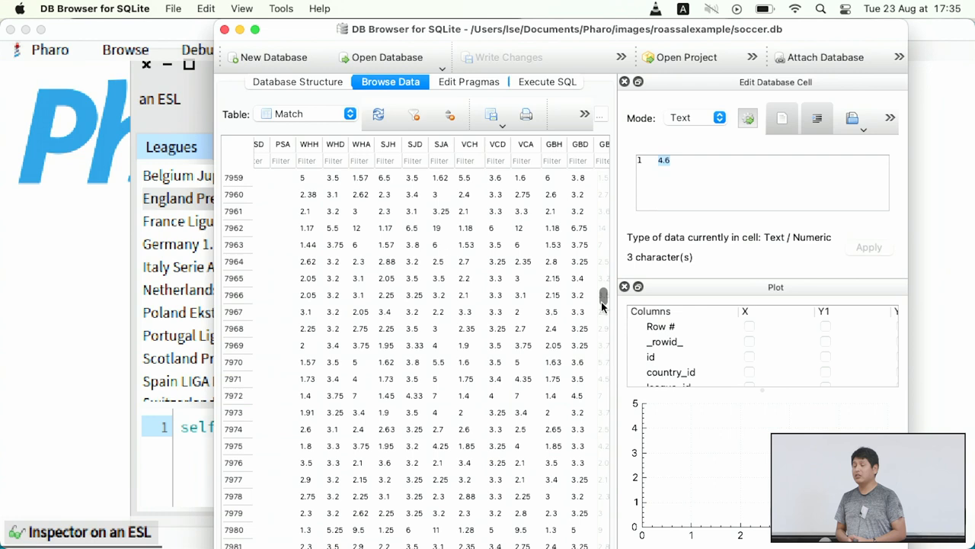
pyautogui.moveTo(430, 176)
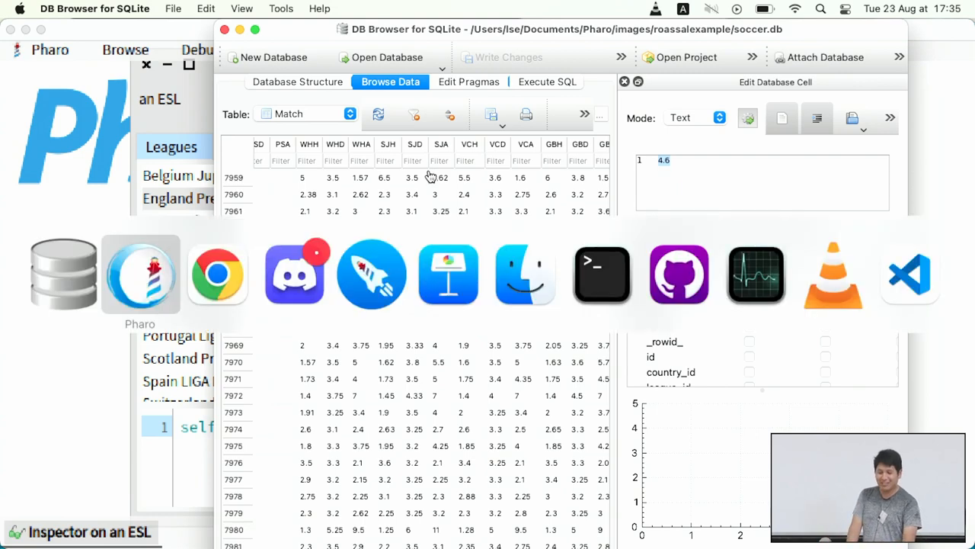
pyautogui.click(140, 274)
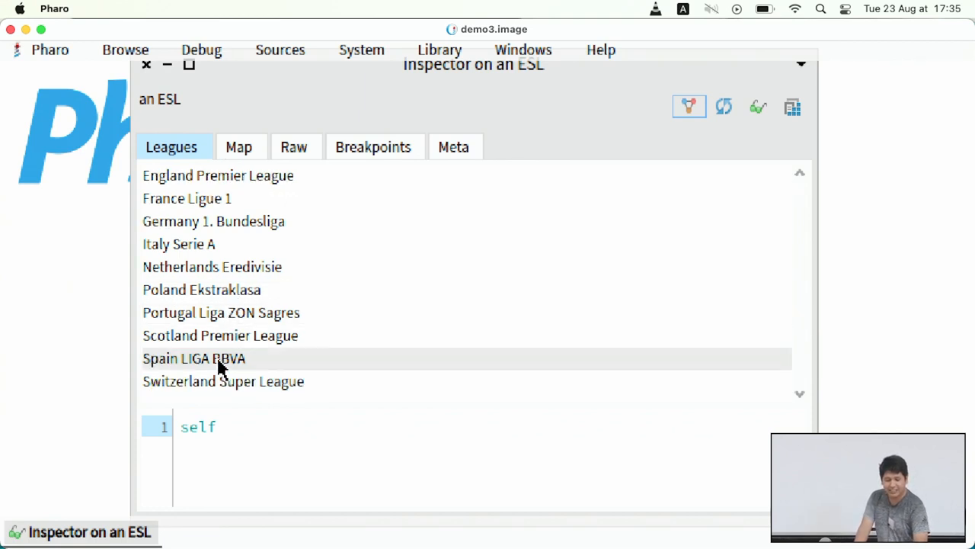
pyautogui.moveTo(193, 374)
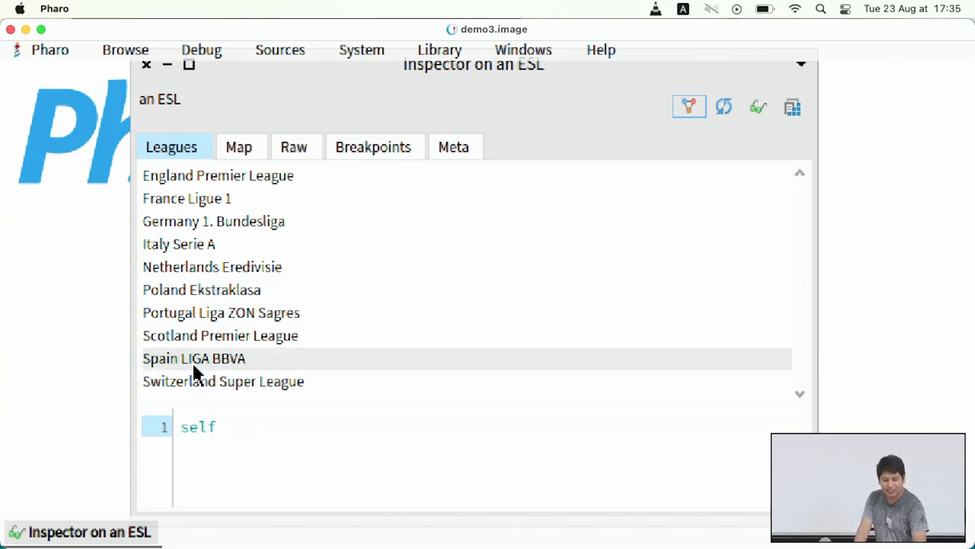
# Drill into Spain LIGA BBVA's 2015/2016 season and scroll through its dated matches
pyautogui.click(194, 358)
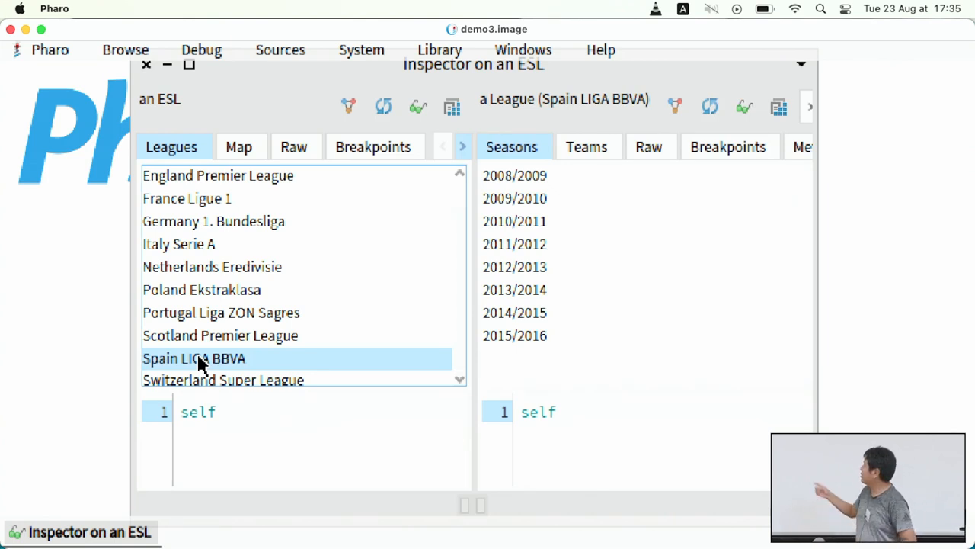
pyautogui.moveTo(541, 364)
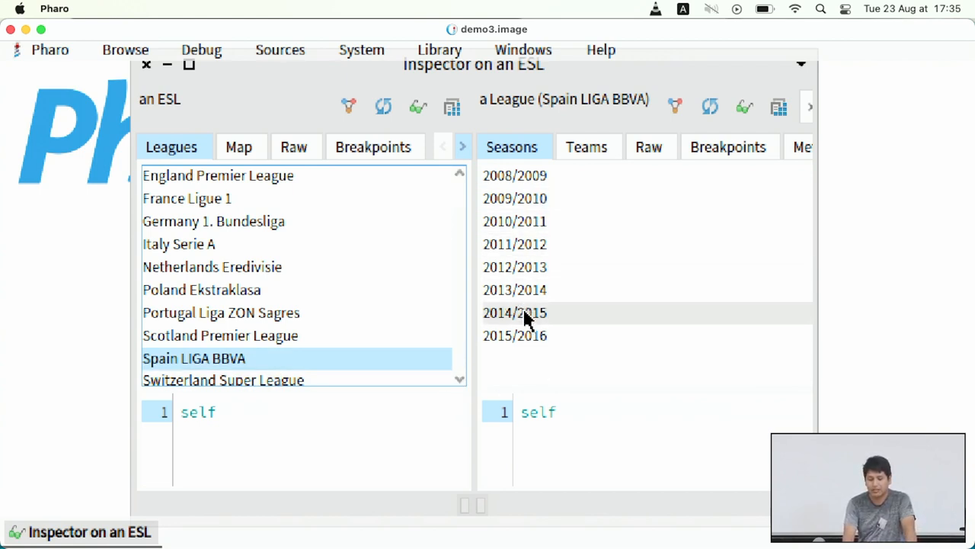
pyautogui.moveTo(537, 229)
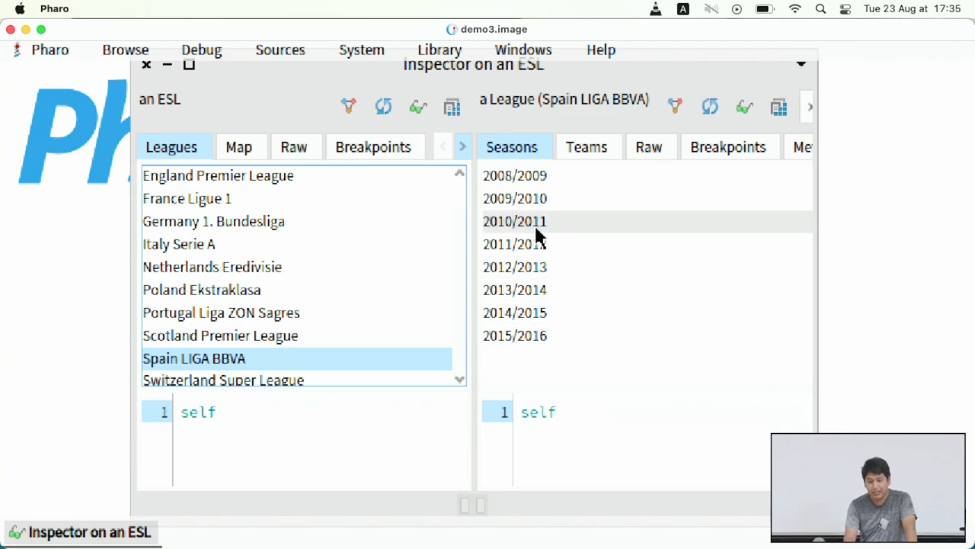
pyautogui.moveTo(525, 344)
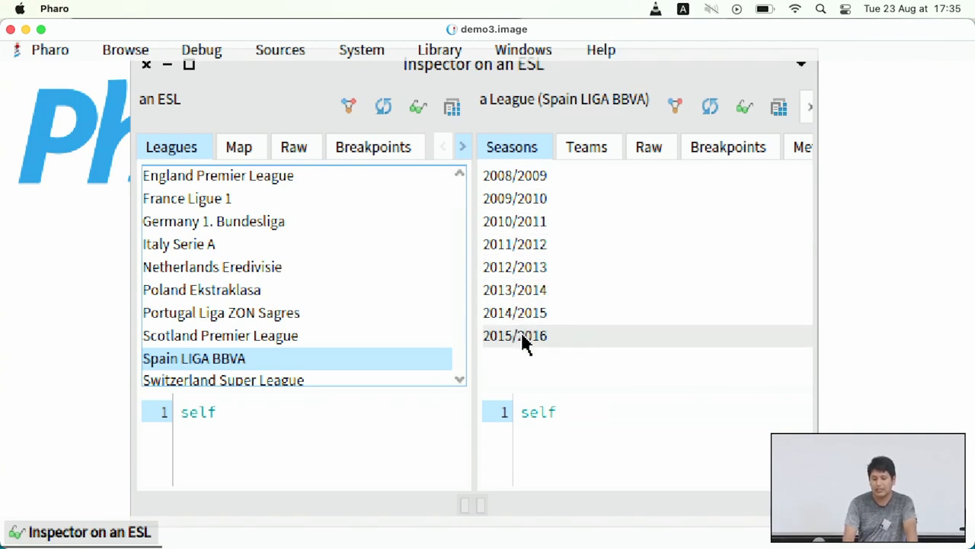
pyautogui.click(514, 336)
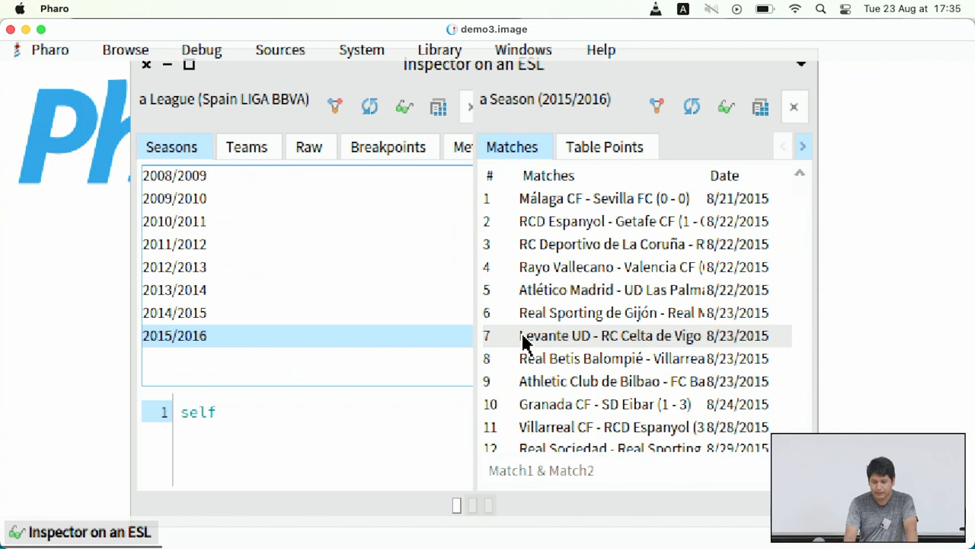
pyautogui.scroll(-3)
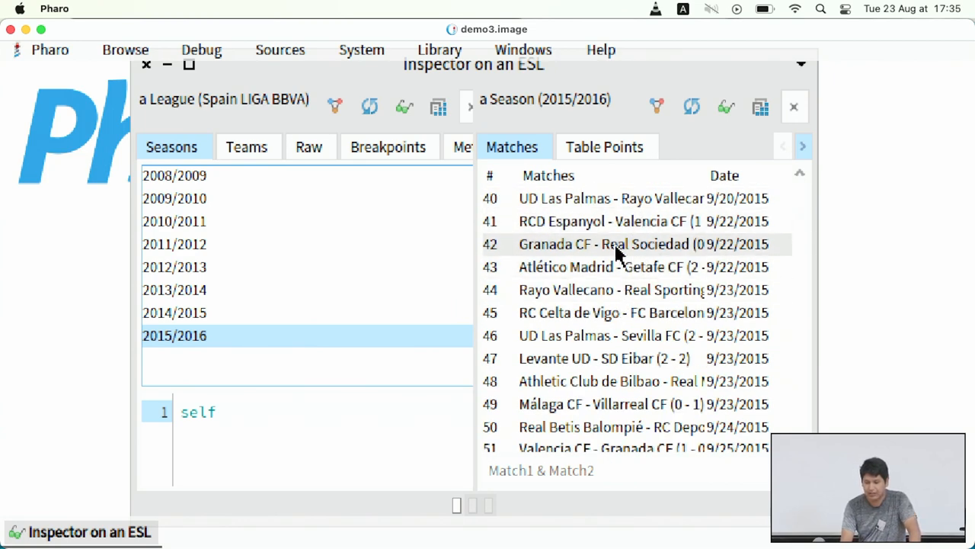
pyautogui.scroll(-3)
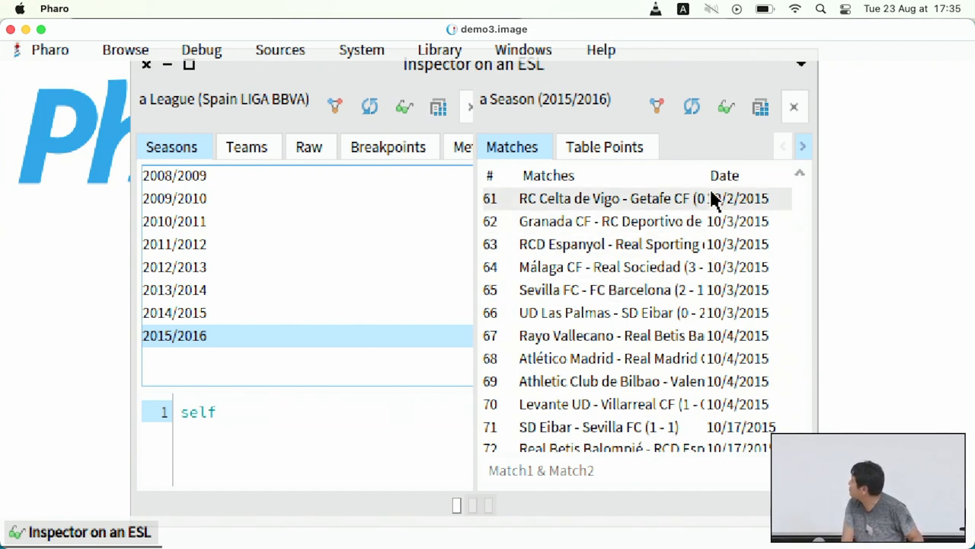
pyautogui.moveTo(640, 294)
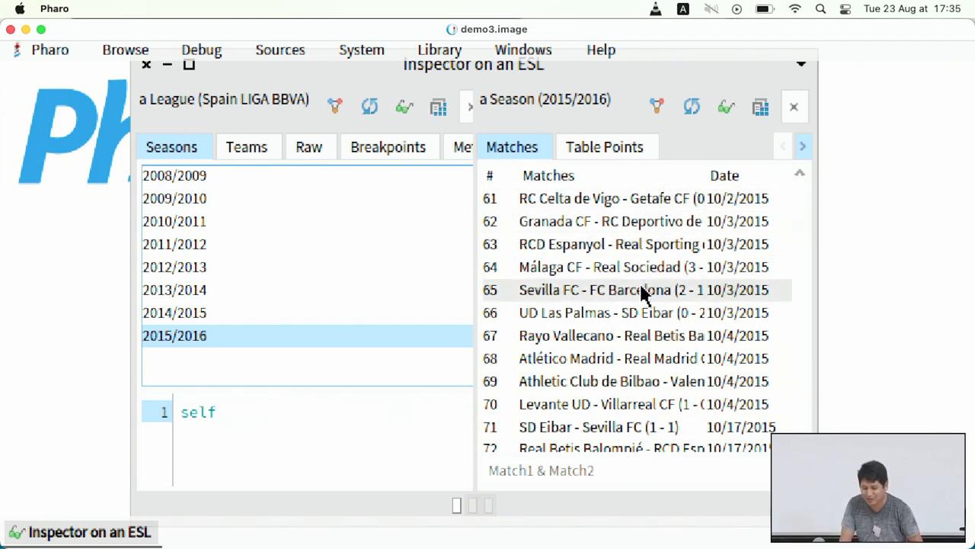
pyautogui.moveTo(670, 429)
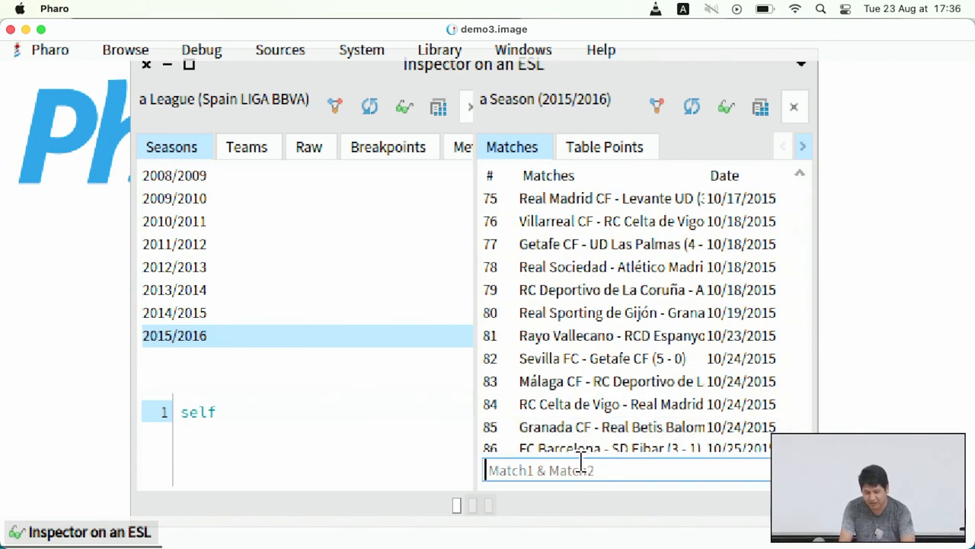
# Filter the 2015/2016 matches with 'barcelona & r' and open a match's lineup
pyautogui.write('barce')
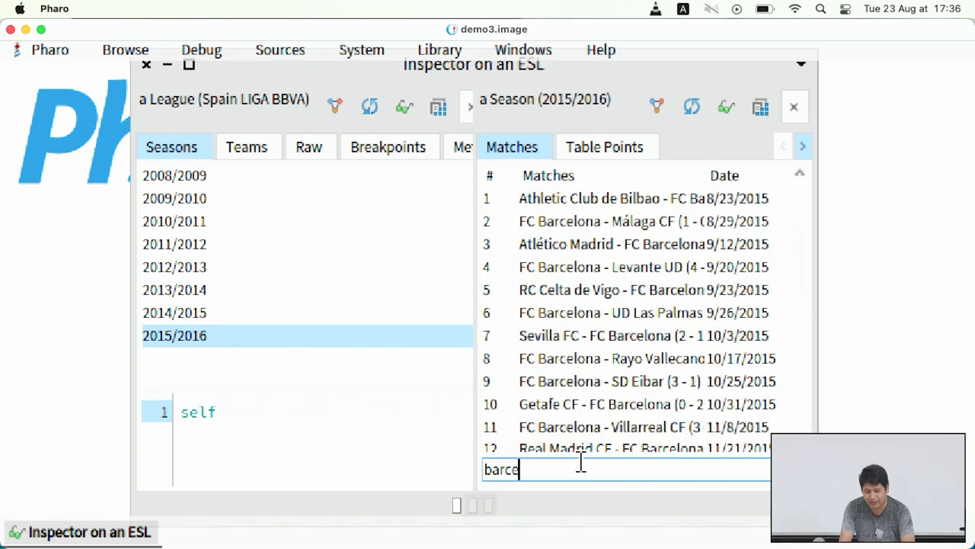
pyautogui.write('lona &')
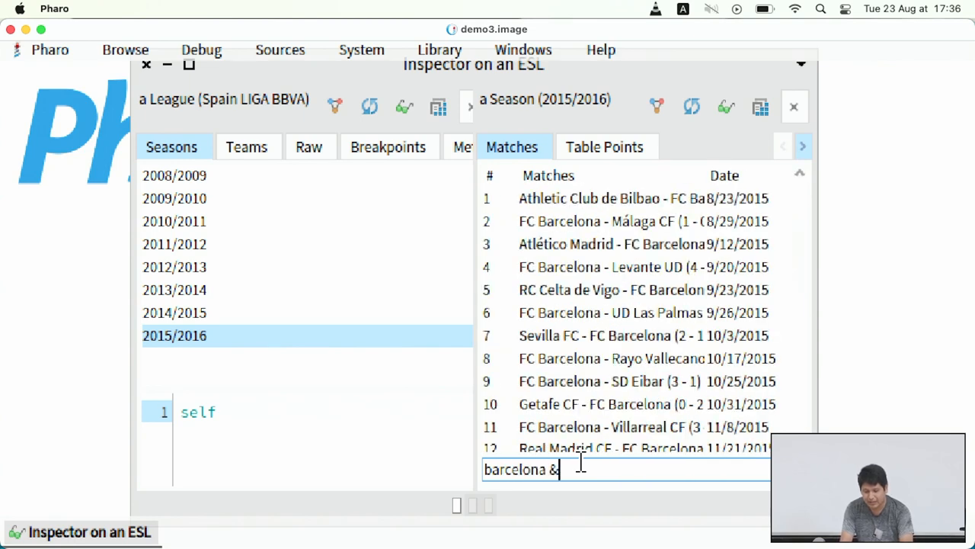
pyautogui.write('real madri')
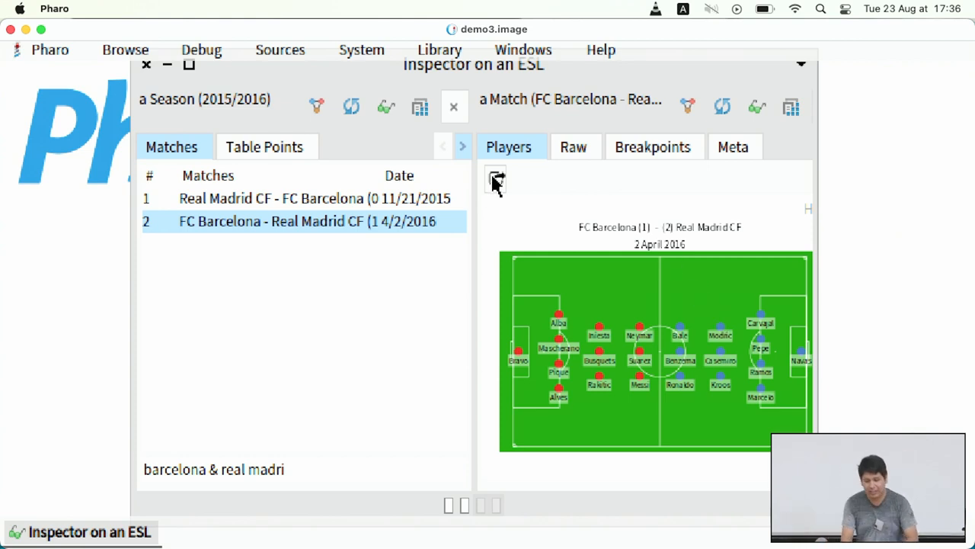
pyautogui.click(315, 198)
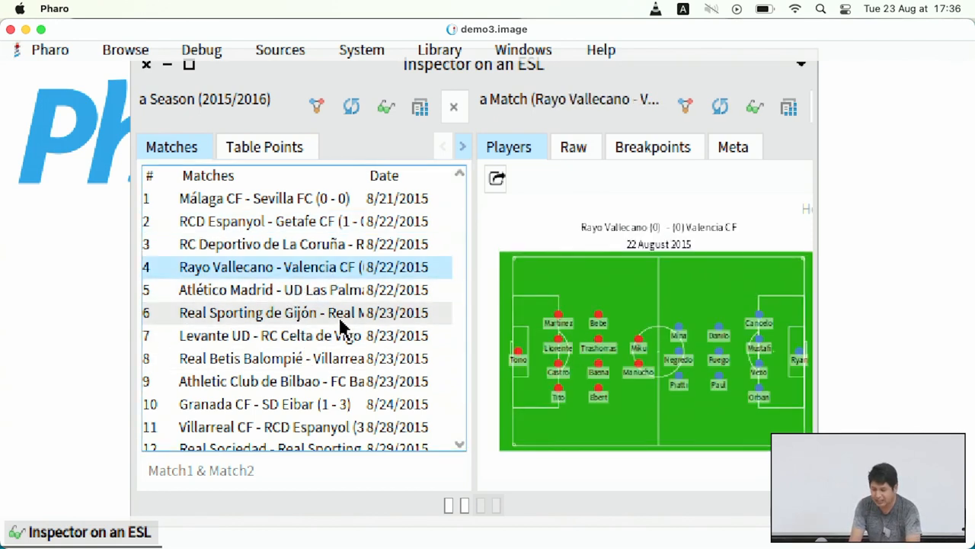
pyautogui.moveTo(597, 430)
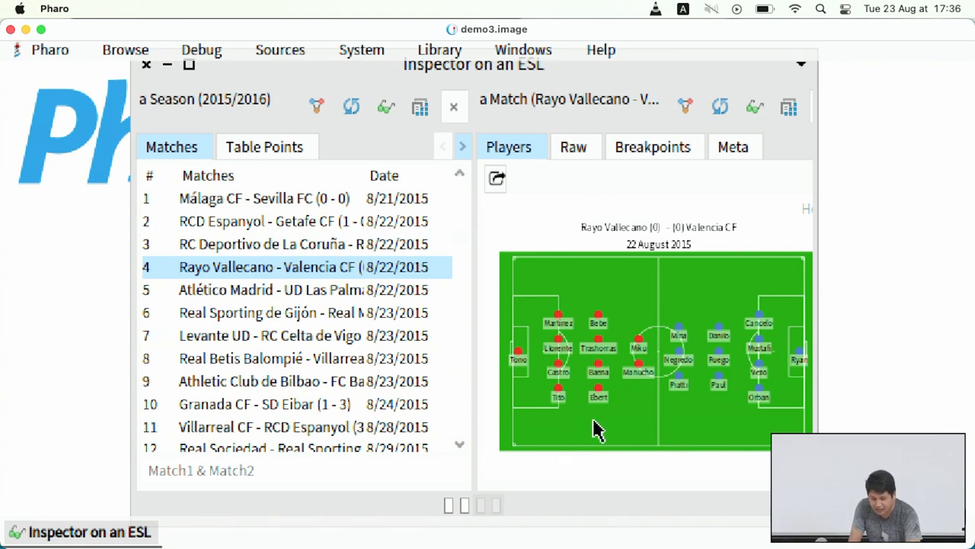
pyautogui.moveTo(644, 369)
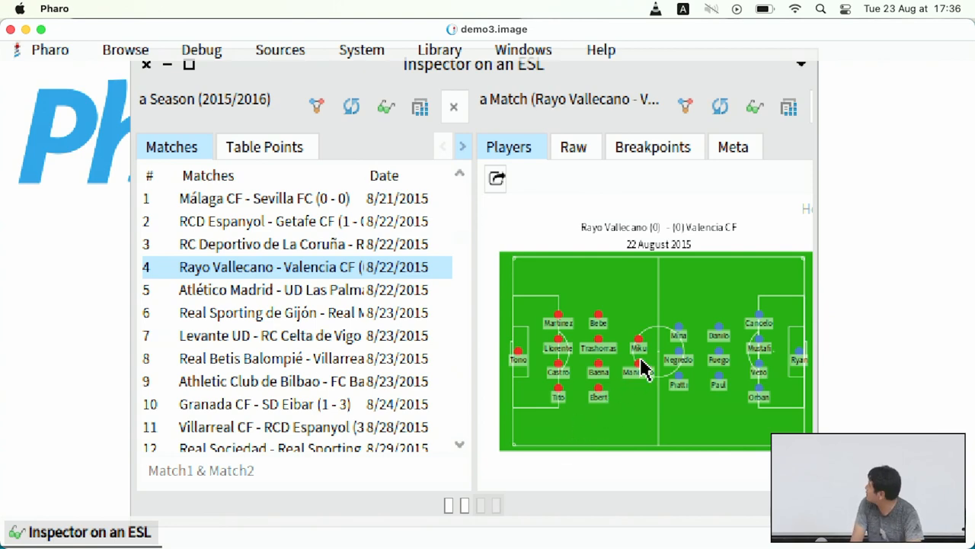
pyautogui.click(632, 371)
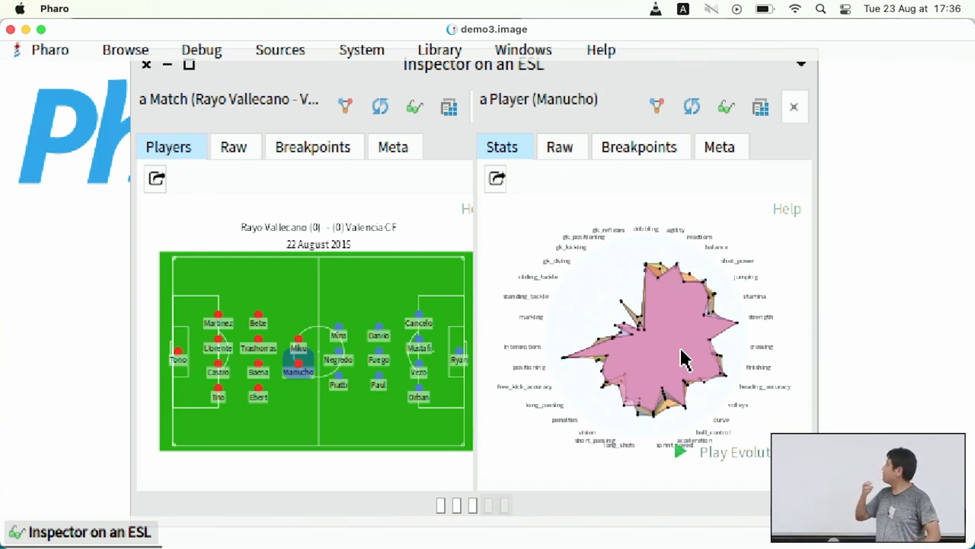
pyautogui.moveTo(708, 400)
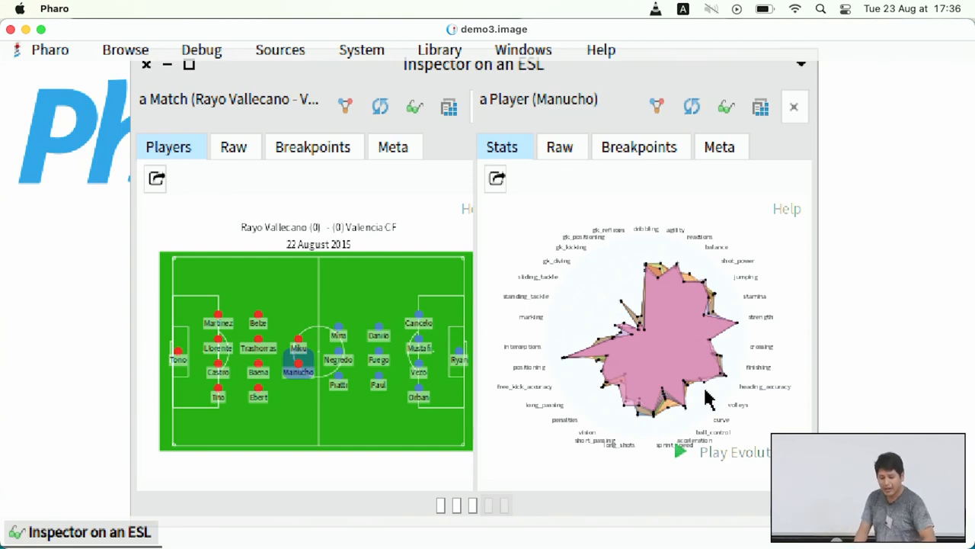
pyautogui.click(690, 452)
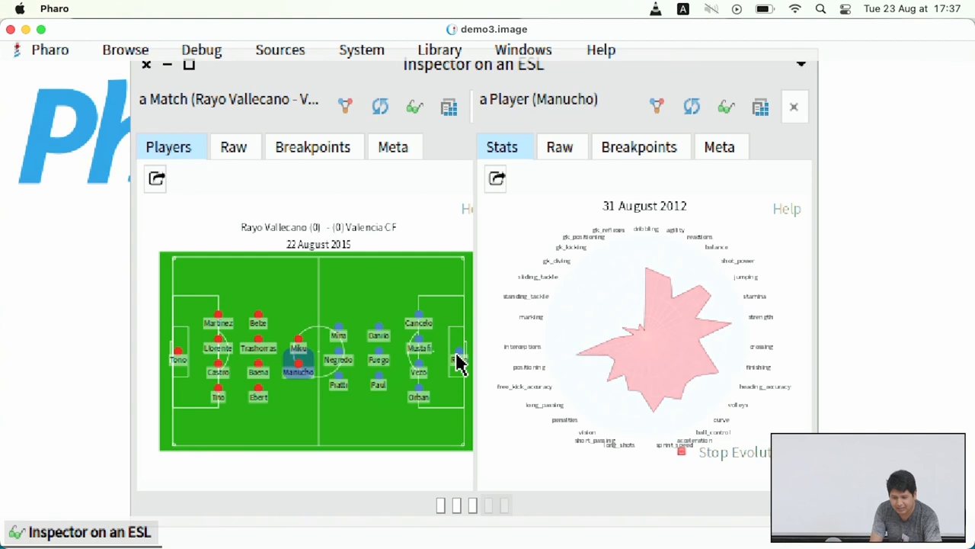
pyautogui.click(453, 366)
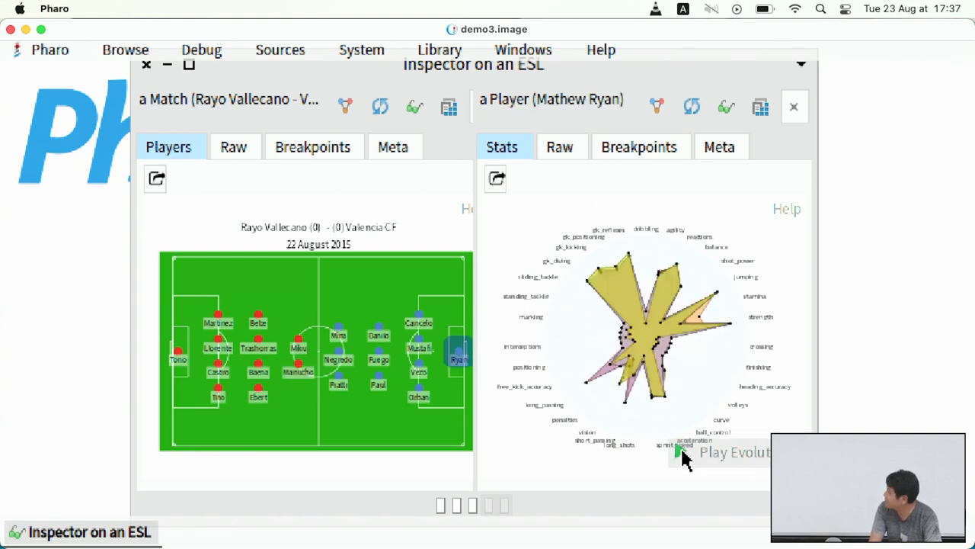
pyautogui.click(684, 452)
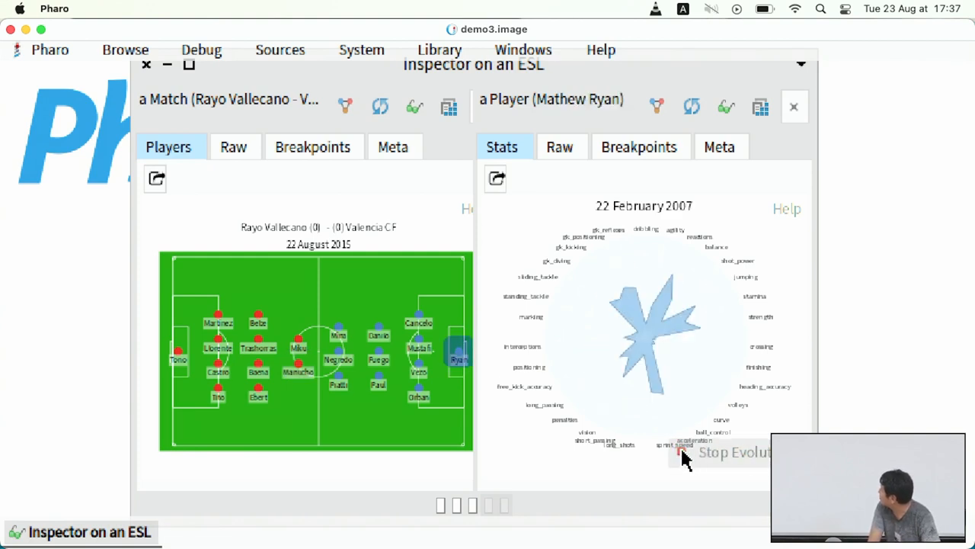
pyautogui.click(681, 453)
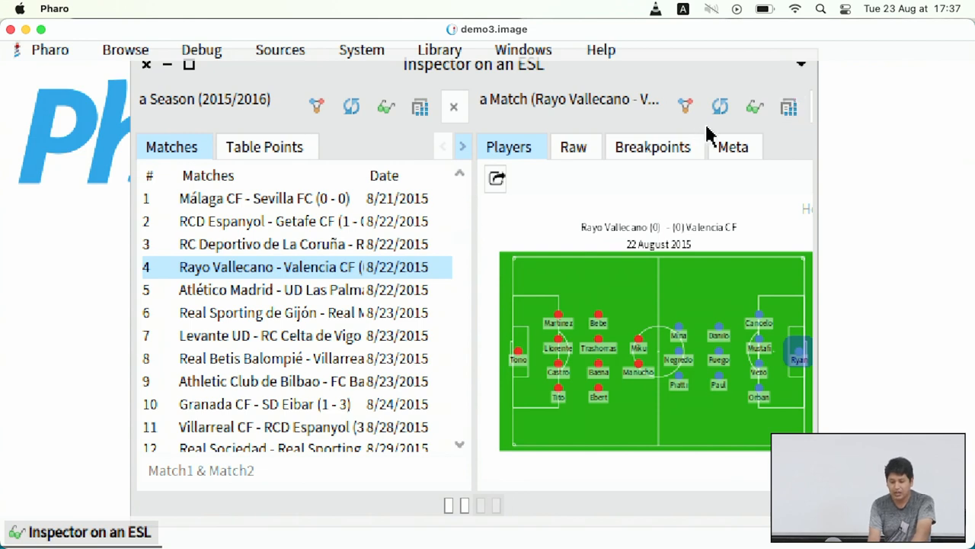
pyautogui.moveTo(266, 141)
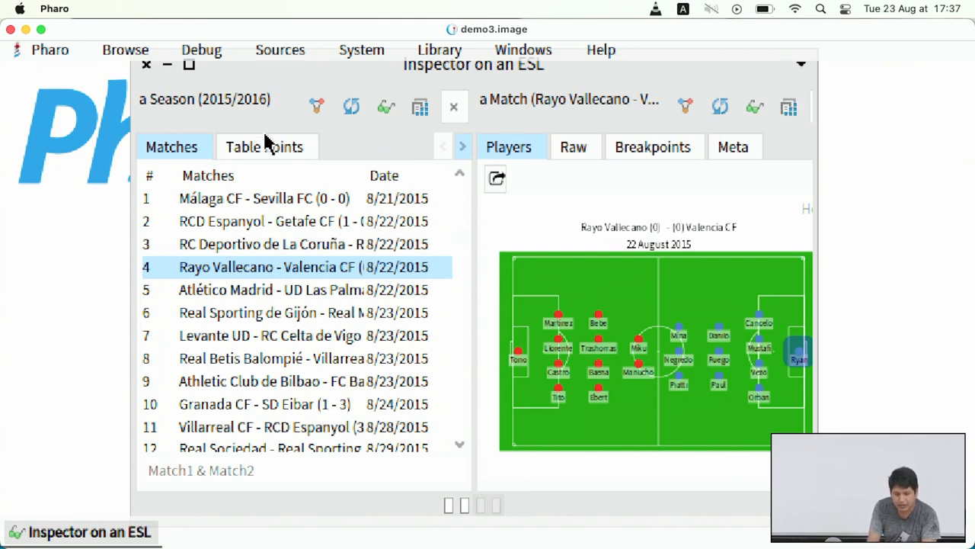
# View the points table, then highlight FC Barcelona, Atlético Madrid, then FC Barcelona in the evolution chart
pyautogui.click(264, 147)
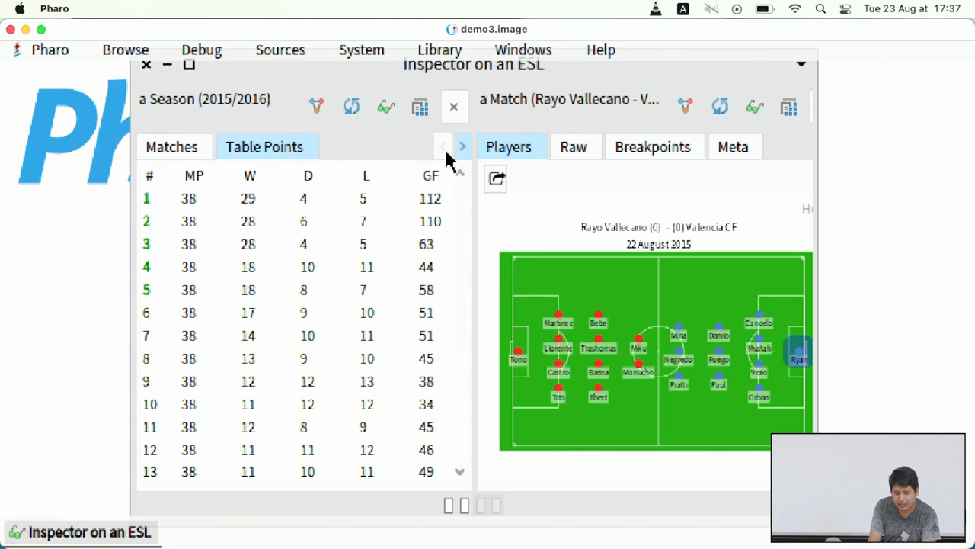
pyautogui.click(462, 146)
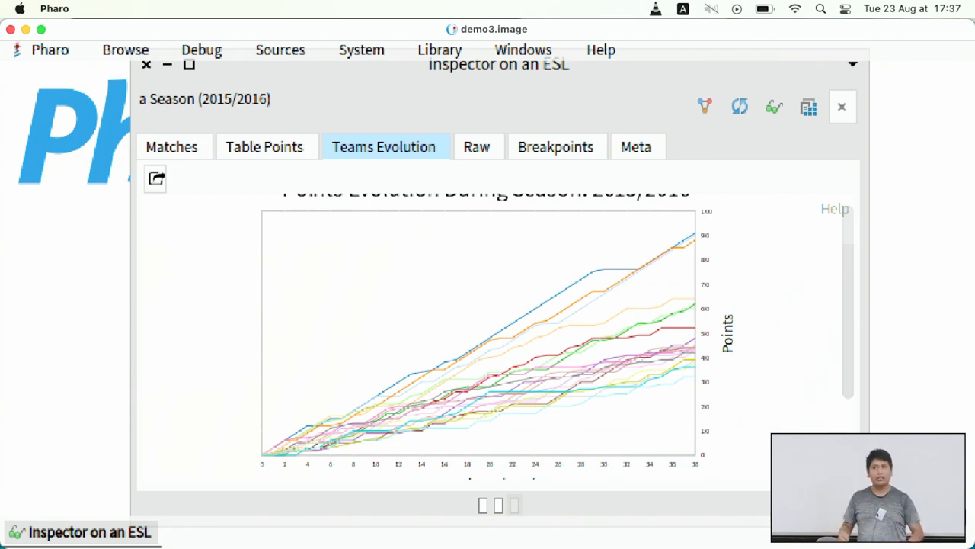
pyautogui.moveTo(678, 489)
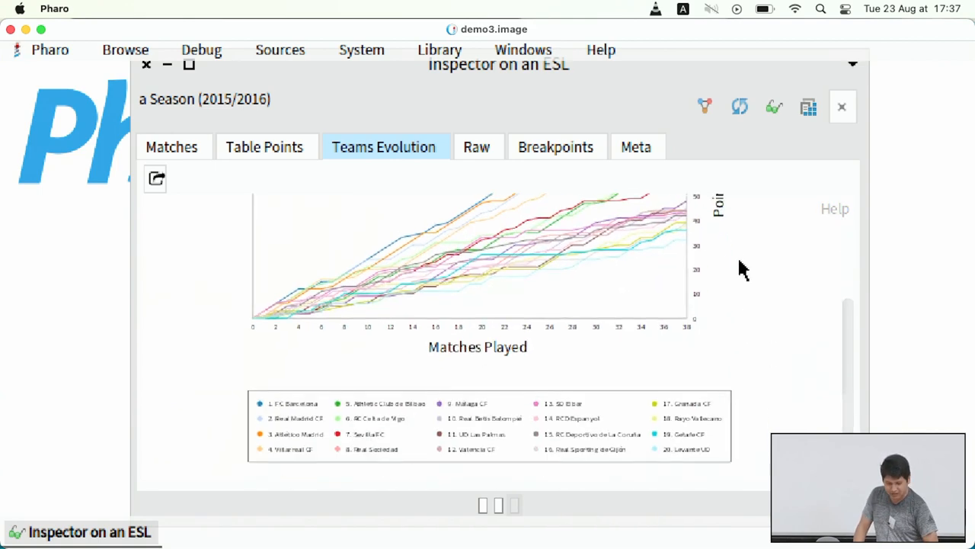
pyautogui.click(289, 421)
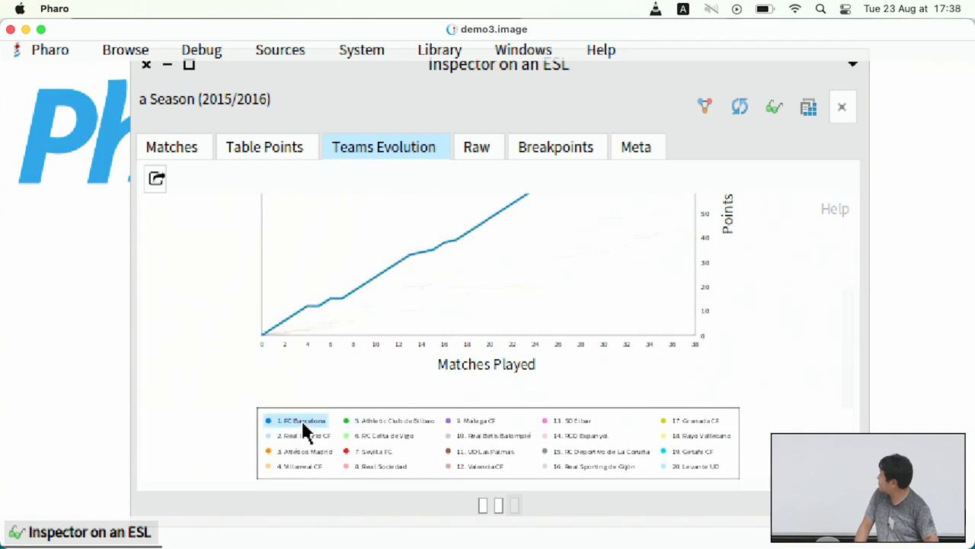
pyautogui.click(297, 451)
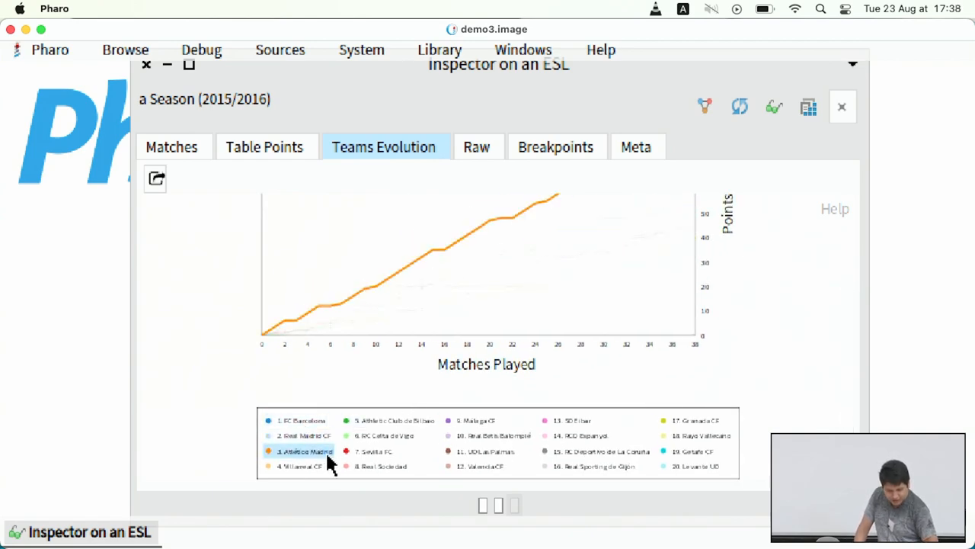
pyautogui.click(299, 420)
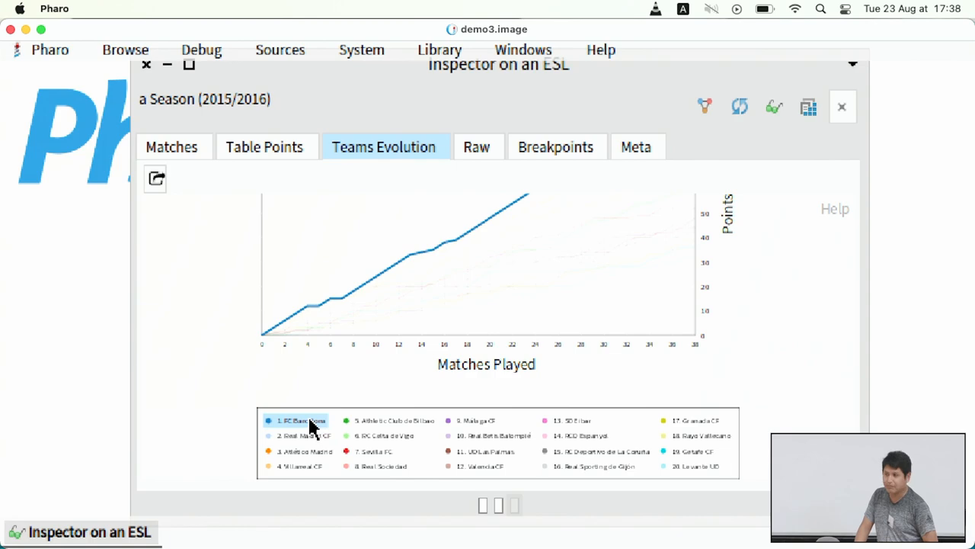